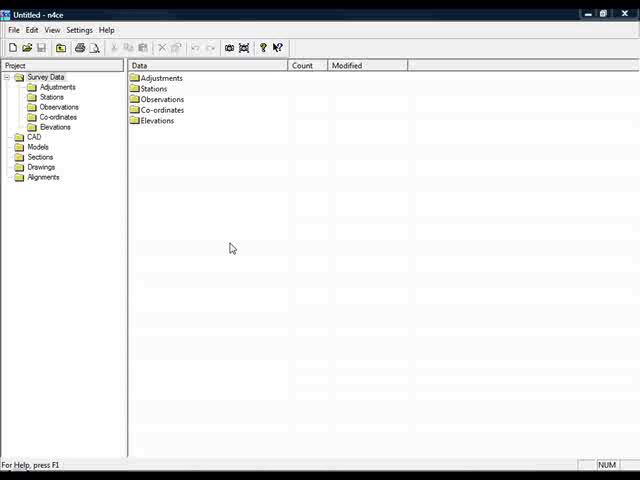
{"action": "mouse_move", "coordinate": [76, 148]}
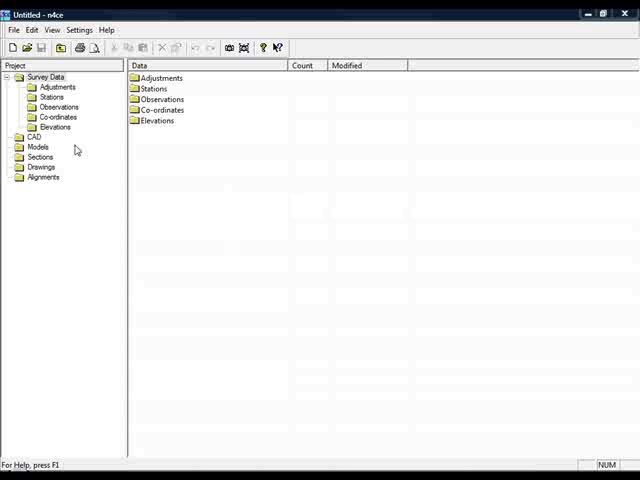
Import the SS7887SE DXF drawing from the Training folder at scale 1 in metres
{"action": "right_click", "coordinate": [36, 204]}
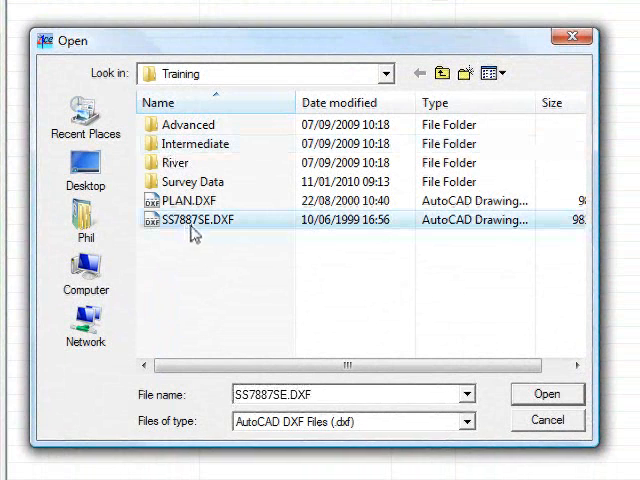
{"action": "left_click", "coordinate": [548, 392]}
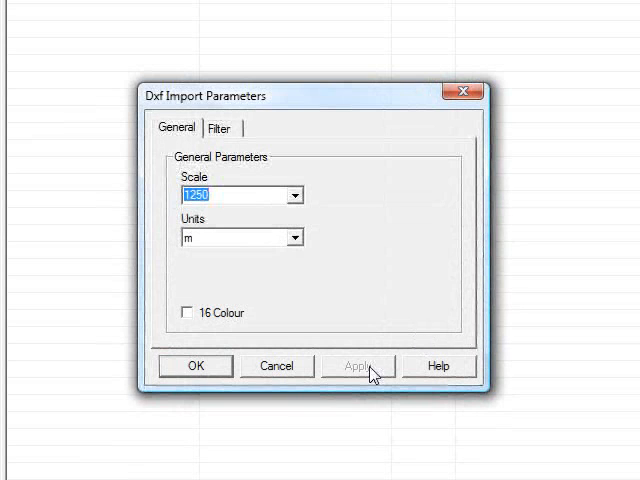
{"action": "mouse_move", "coordinate": [252, 234]}
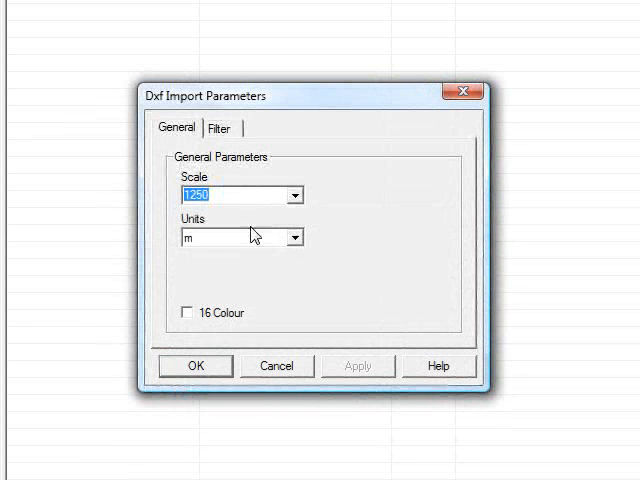
{"action": "mouse_move", "coordinate": [224, 244]}
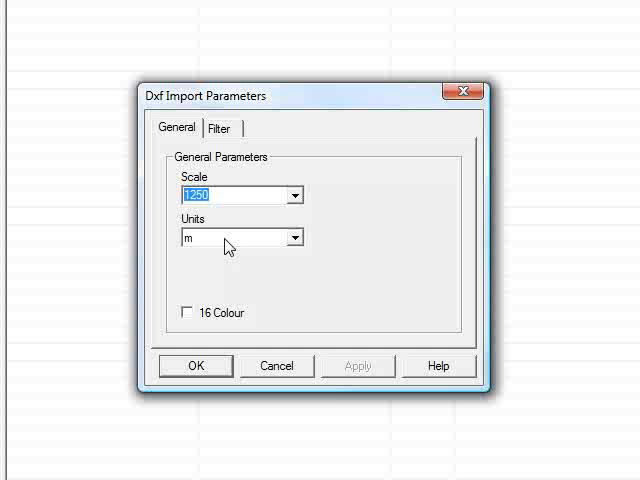
{"action": "left_click", "coordinate": [196, 364]}
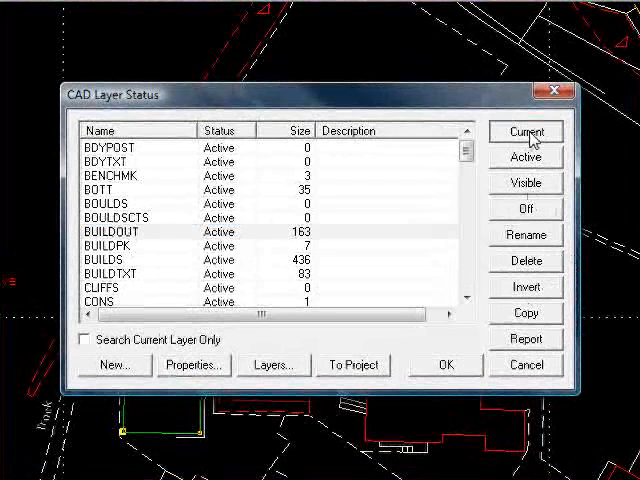
Make BUILDOUT the current layer and switch off every other layer, leaving only building outlines
{"action": "left_click", "coordinate": [524, 132]}
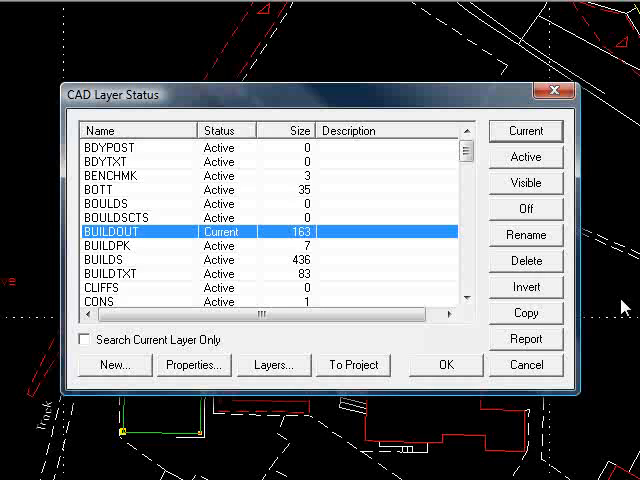
{"action": "left_click", "coordinate": [524, 286]}
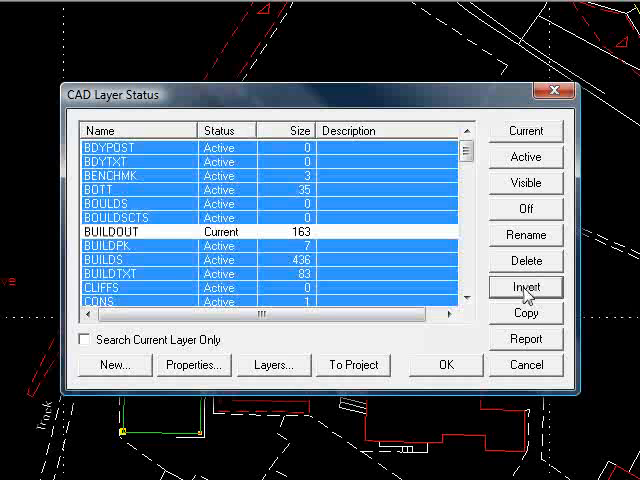
{"action": "left_click", "coordinate": [526, 208]}
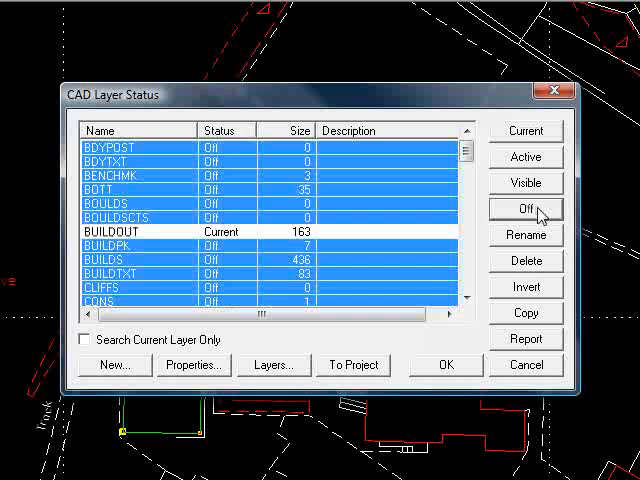
{"action": "left_click", "coordinate": [524, 208]}
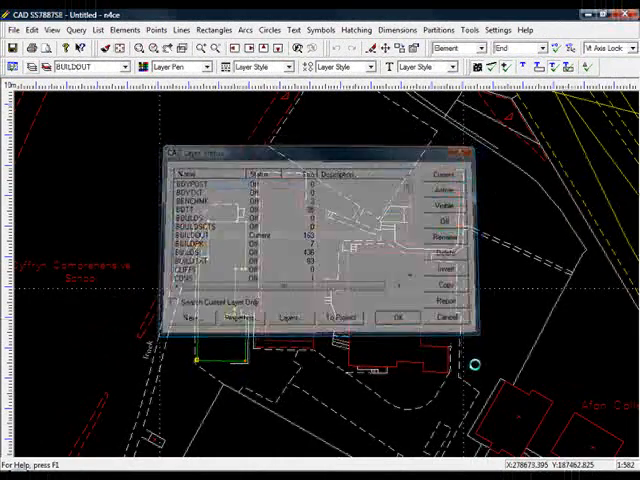
{"action": "left_click", "coordinate": [396, 316]}
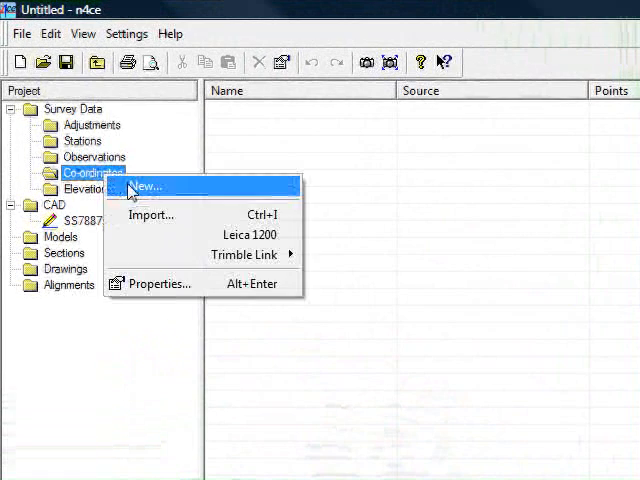
Create a new co-ordinates block named Setting Out and open it
{"action": "left_click", "coordinate": [146, 188]}
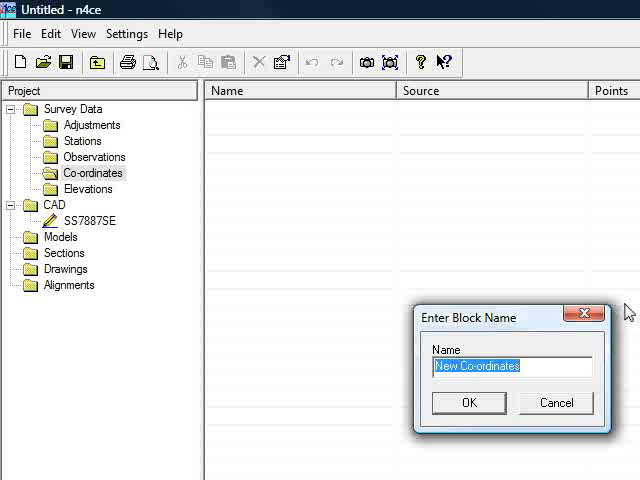
{"action": "type", "text": "Set1"}
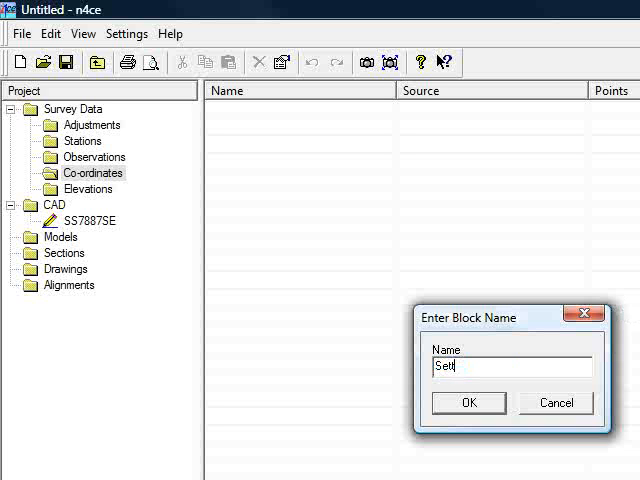
{"action": "type", "text": "ting Out"}
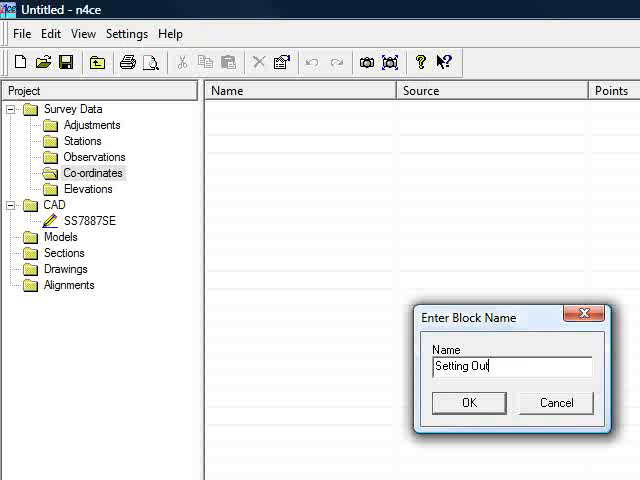
{"action": "left_click", "coordinate": [468, 402]}
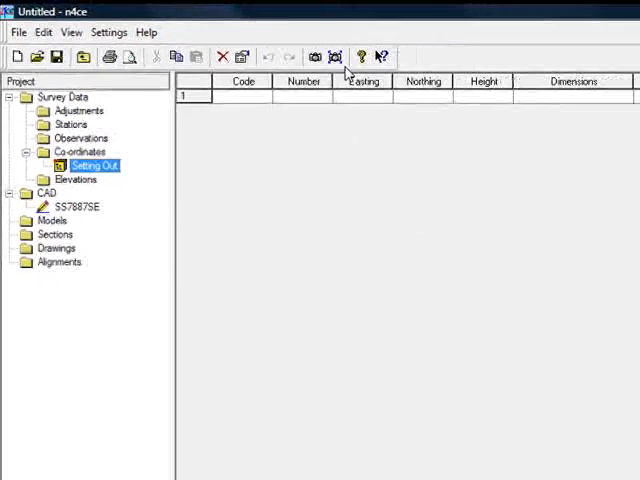
{"action": "double_click", "coordinate": [84, 164]}
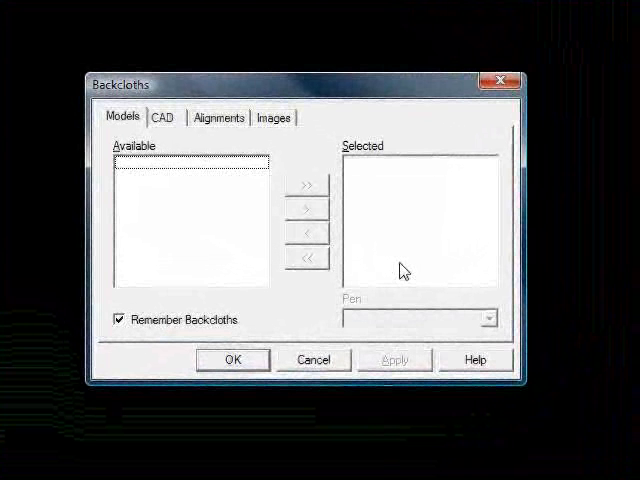
Apply the SS7887SE CAD drawing as the backcloth of the Setting Out view
{"action": "left_click", "coordinate": [164, 116]}
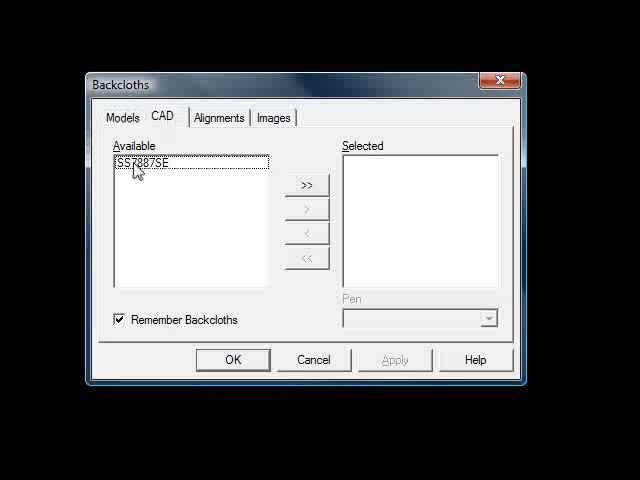
{"action": "left_click", "coordinate": [310, 184]}
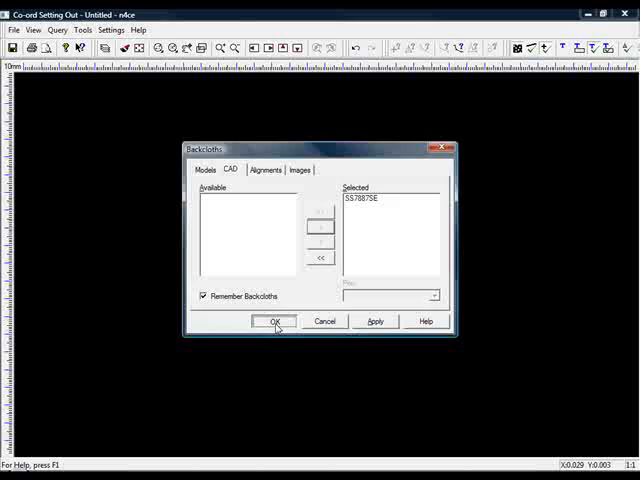
{"action": "left_click", "coordinate": [276, 320]}
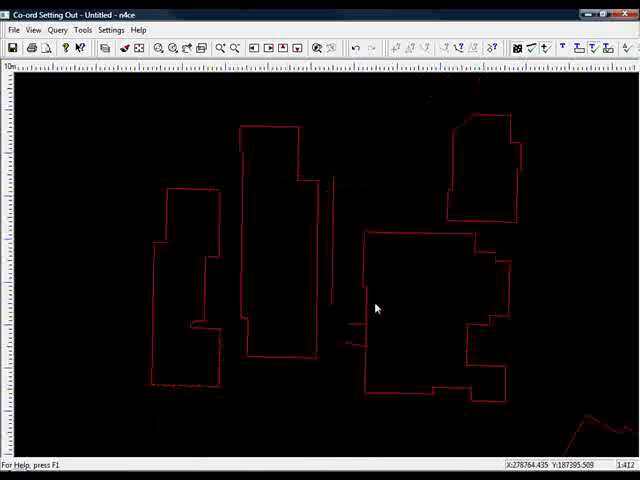
Generate points by rectangle from the building outlines, coded BD and numbered from 1
{"action": "left_click", "coordinate": [132, 36]}
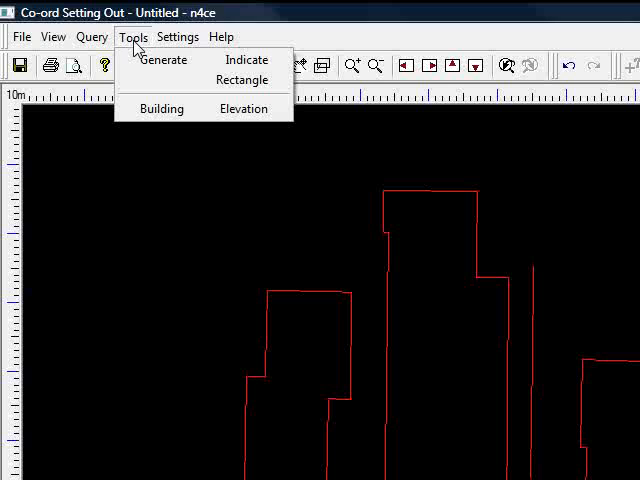
{"action": "mouse_move", "coordinate": [164, 60]}
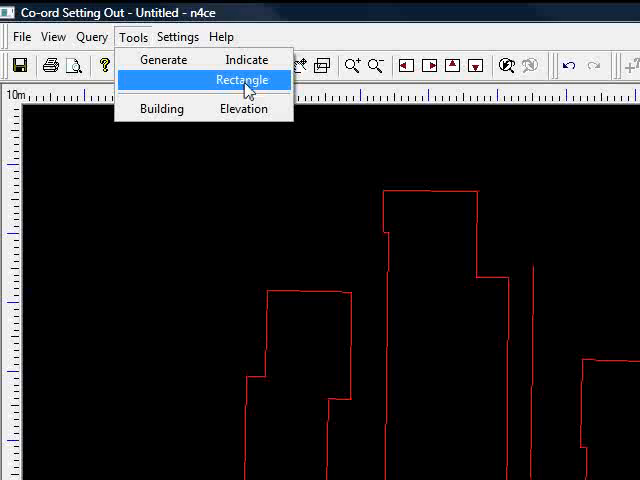
{"action": "left_click", "coordinate": [242, 80]}
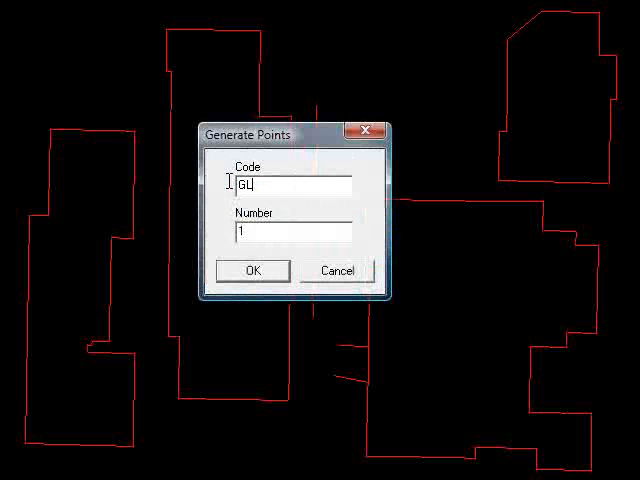
{"action": "type", "text": "BD"}
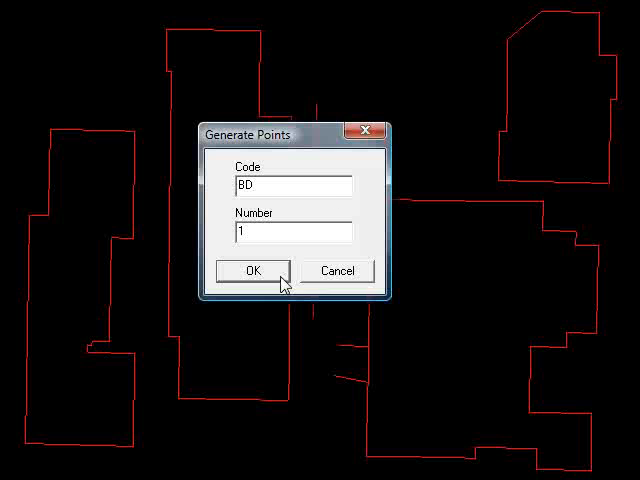
{"action": "left_click", "coordinate": [256, 272]}
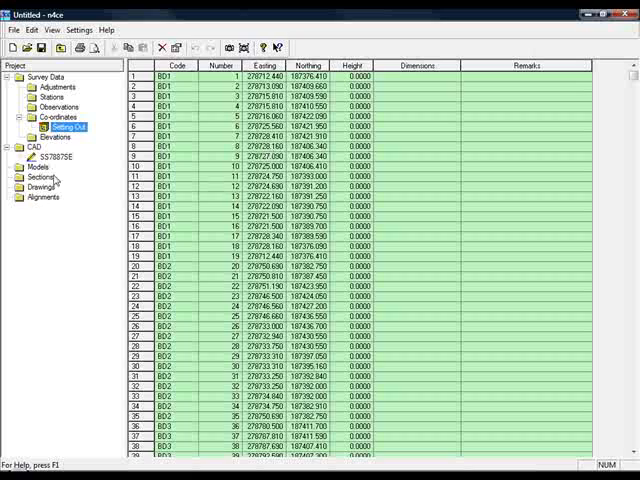
Create a new model named Setting Out using the Setting Out points
{"action": "right_click", "coordinate": [38, 166]}
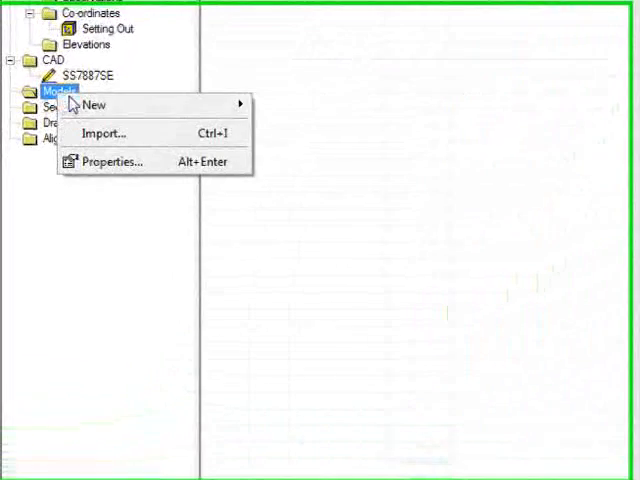
{"action": "left_click", "coordinate": [92, 104]}
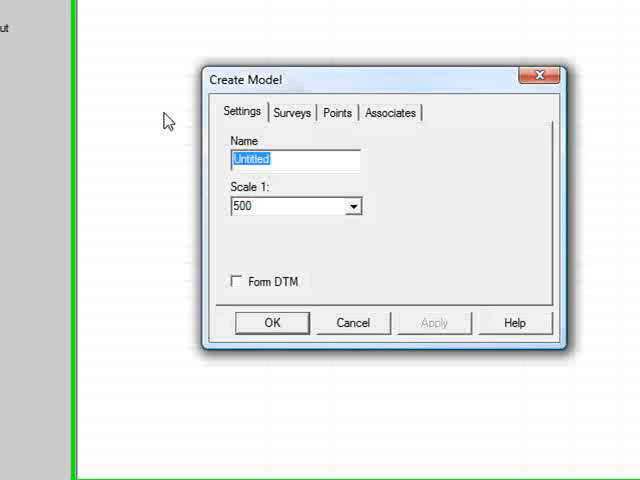
{"action": "type", "text": "Setting O"}
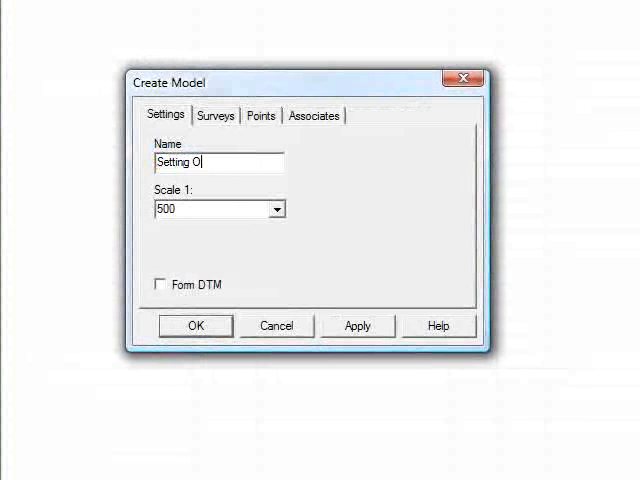
{"action": "type", "text": "ut"}
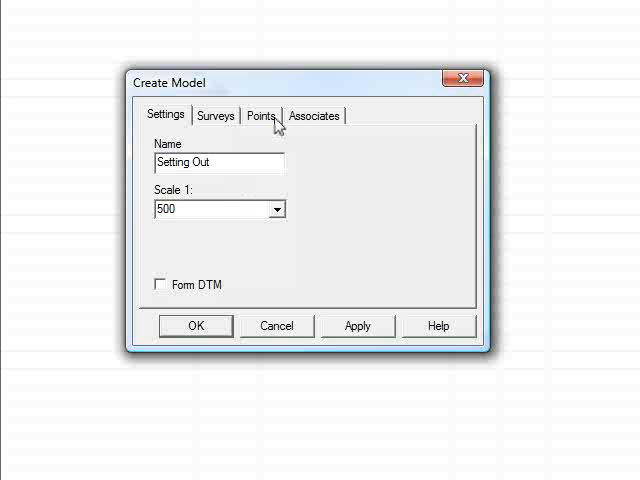
{"action": "left_click", "coordinate": [260, 116]}
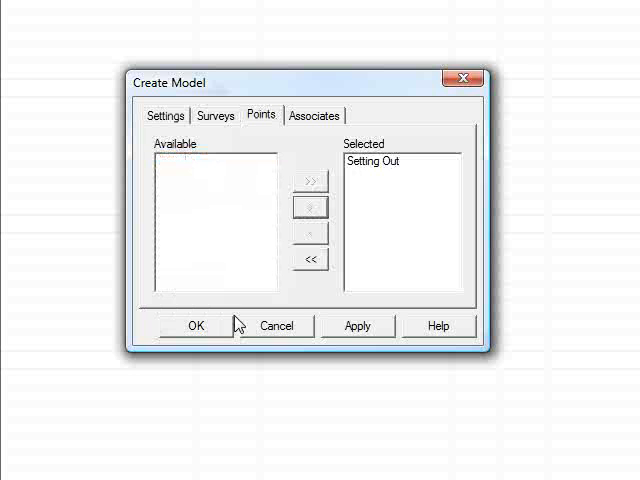
{"action": "left_click", "coordinate": [196, 324]}
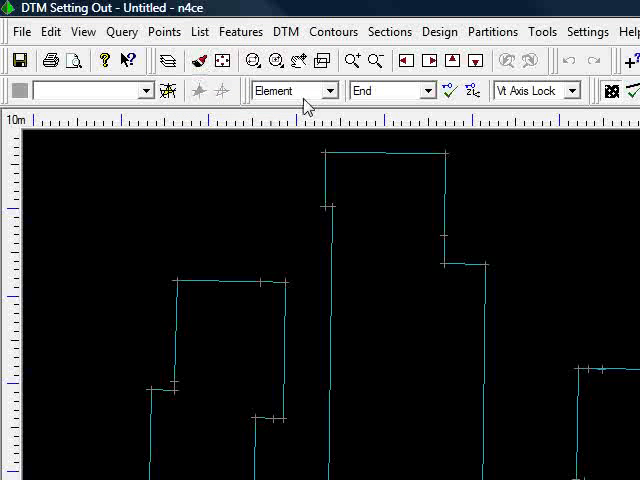
Start a rectangle selection box around the stray detail below the right building
{"action": "left_click", "coordinate": [330, 90]}
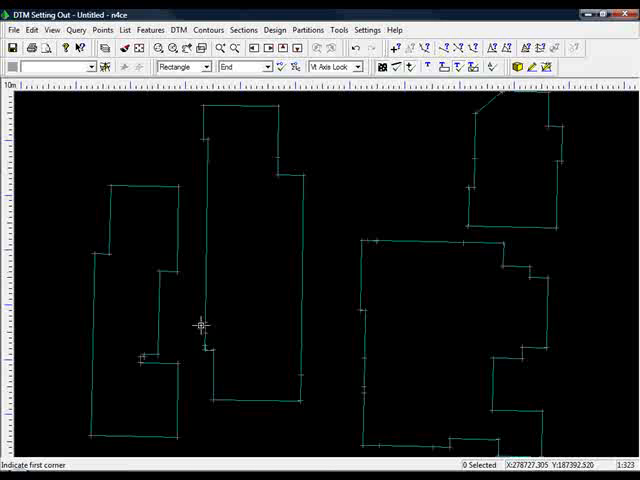
{"action": "mouse_move", "coordinate": [384, 236]}
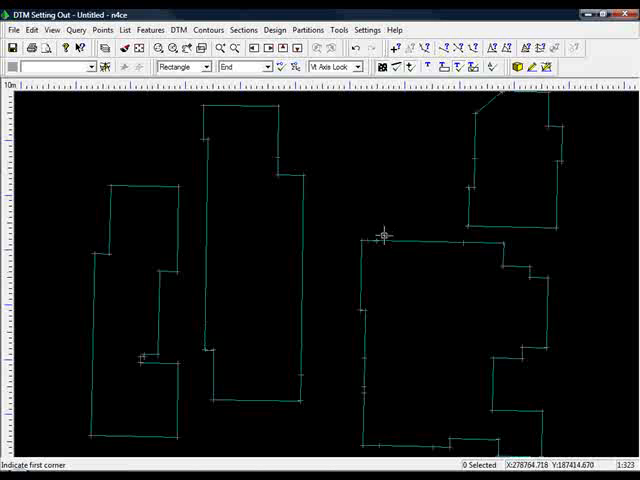
{"action": "mouse_move", "coordinate": [378, 234]}
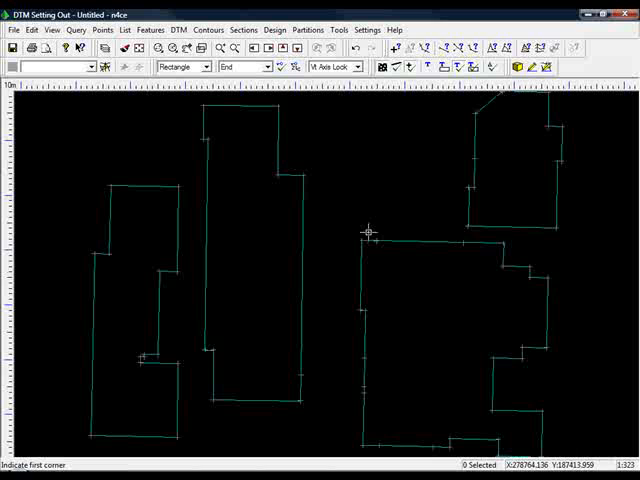
{"action": "left_click", "coordinate": [368, 232]}
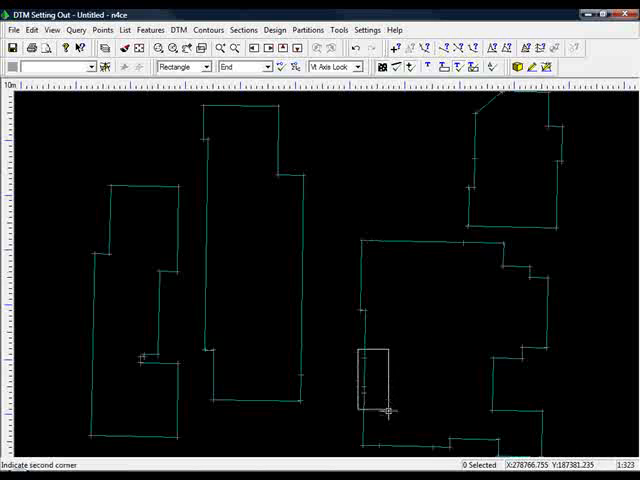
{"action": "mouse_move", "coordinate": [440, 440]}
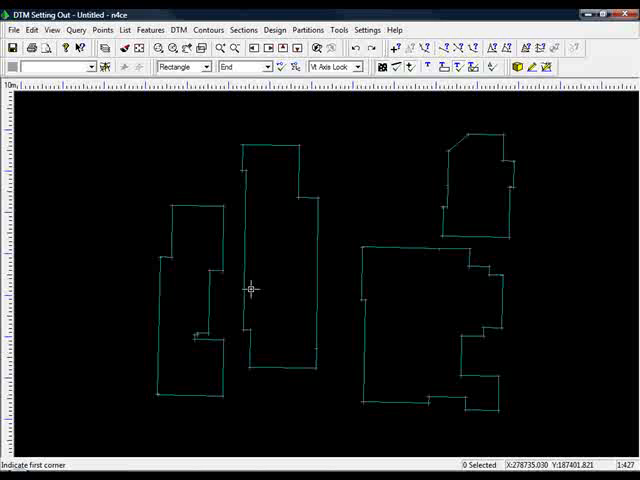
{"action": "mouse_move", "coordinate": [280, 236]}
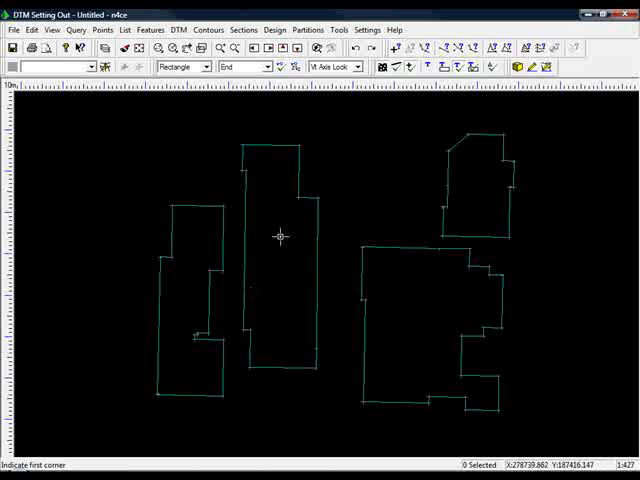
{"action": "mouse_move", "coordinate": [436, 280]}
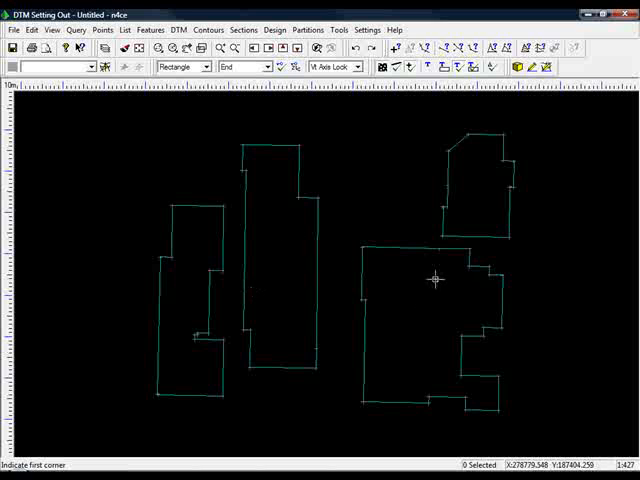
{"action": "mouse_move", "coordinate": [416, 318]}
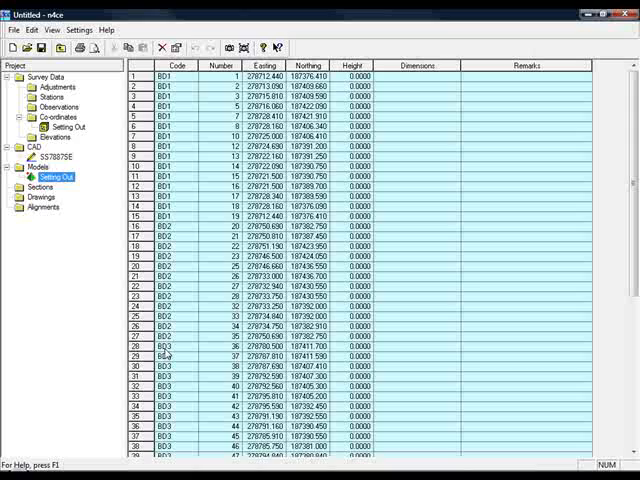
{"action": "mouse_move", "coordinate": [208, 336]}
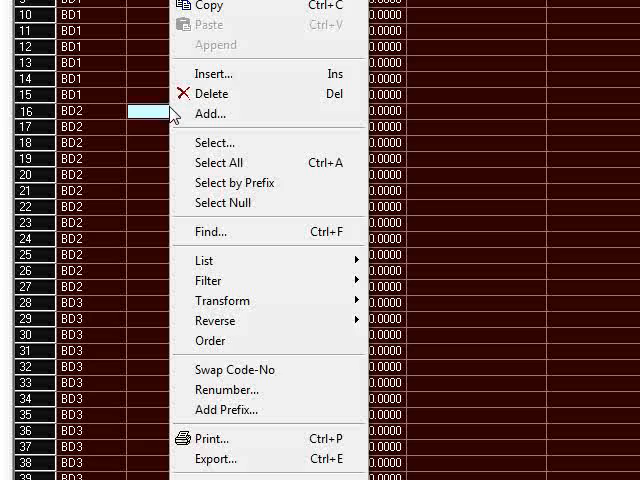
{"action": "mouse_move", "coordinate": [210, 458]}
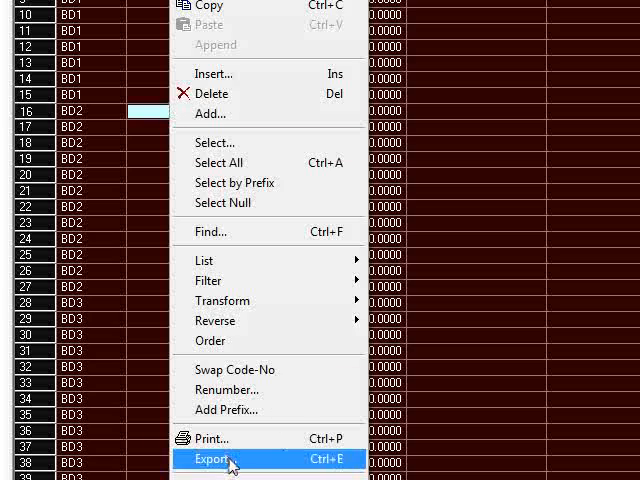
Export the co-ordinates as a Leica data logger file named Setting Out
{"action": "left_click", "coordinate": [212, 458]}
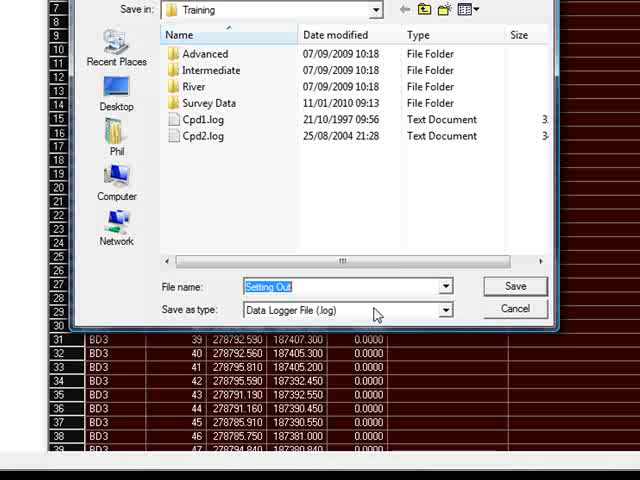
{"action": "left_click", "coordinate": [440, 308]}
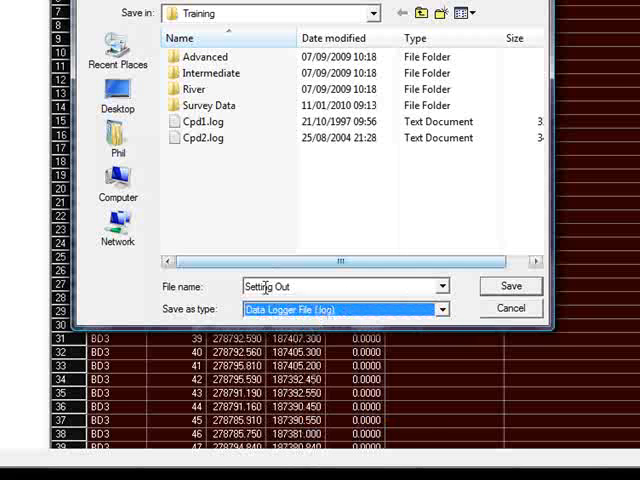
{"action": "left_click", "coordinate": [510, 286]}
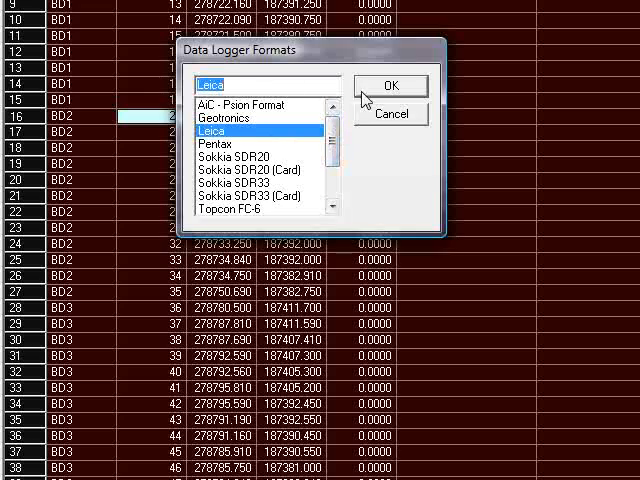
{"action": "left_click", "coordinate": [392, 84]}
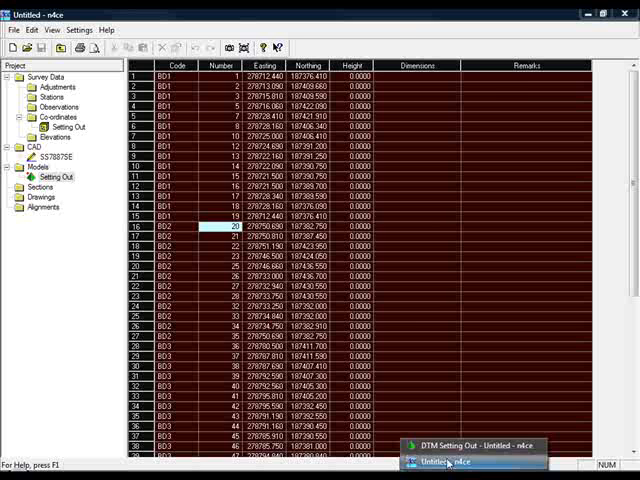
Show the BD Building code's Number settings in the model and list its pen colours
{"action": "left_click", "coordinate": [470, 448]}
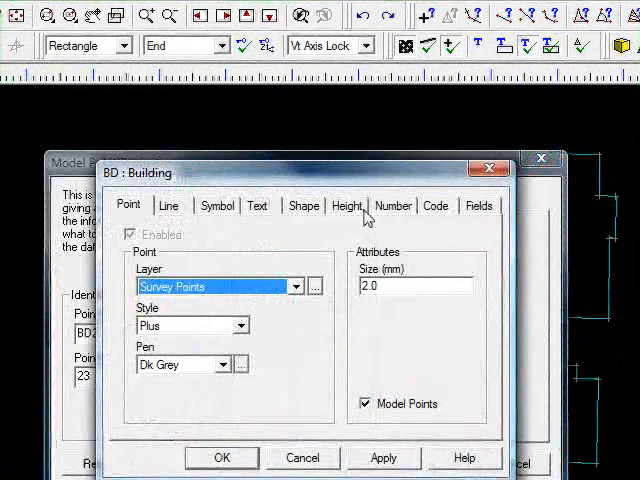
{"action": "left_click", "coordinate": [392, 204]}
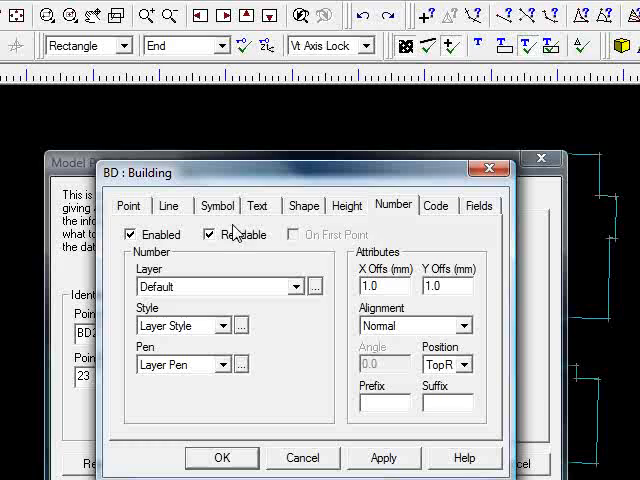
{"action": "left_click", "coordinate": [236, 364]}
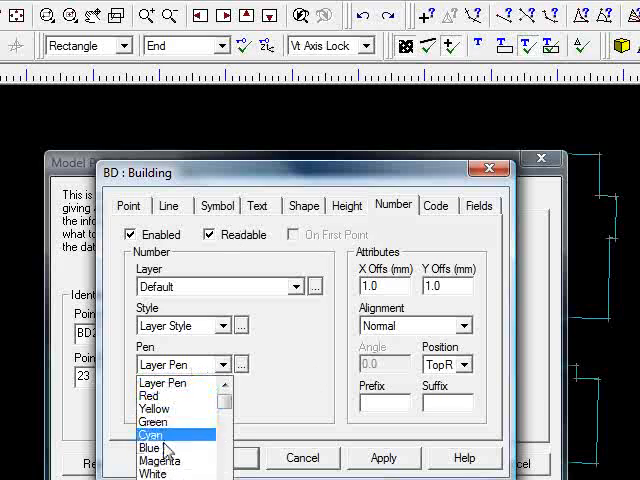